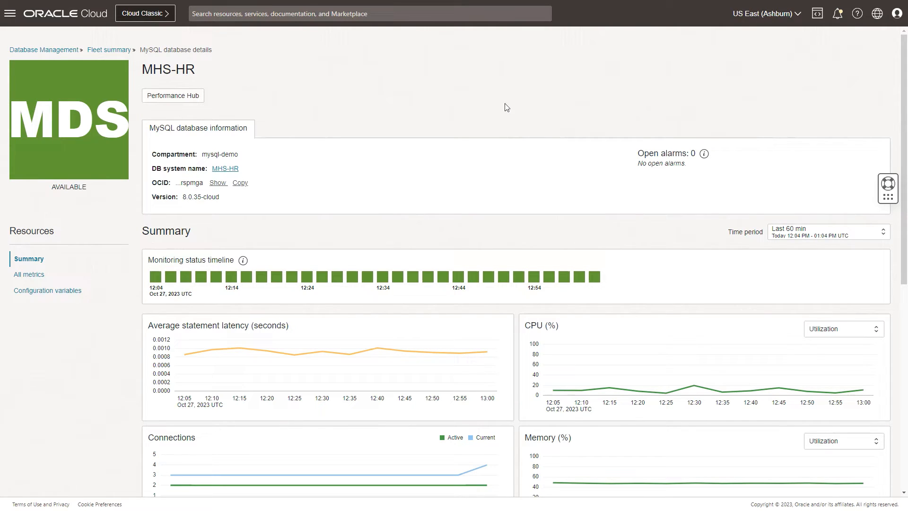
mouse_move(466, 112)
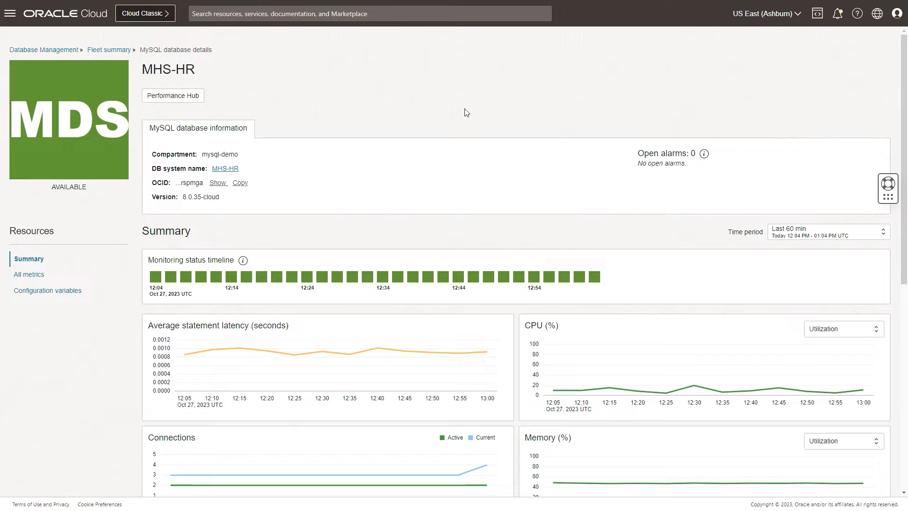
mouse_move(178, 56)
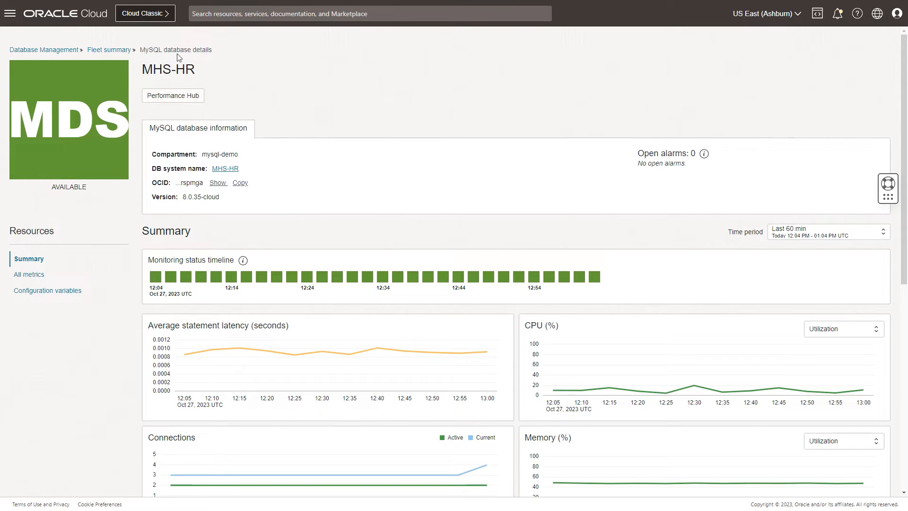
mouse_move(380, 109)
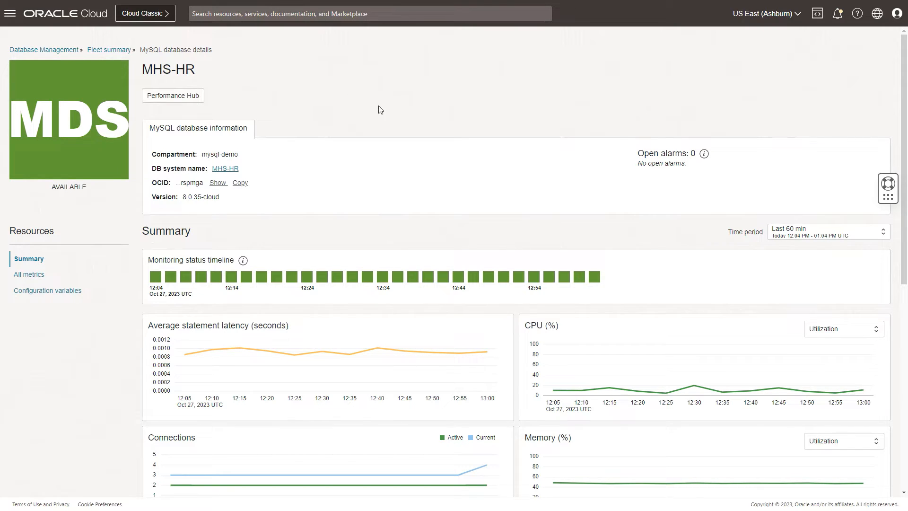
mouse_move(206, 110)
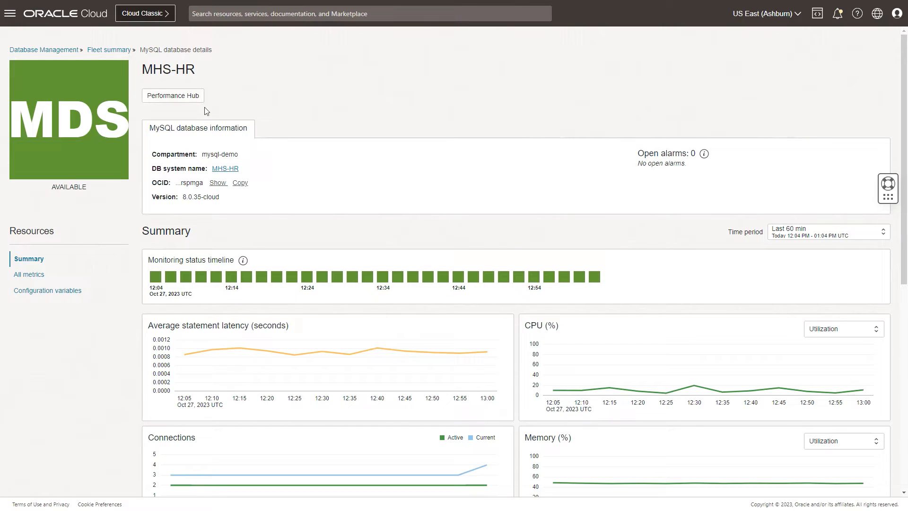
mouse_move(173, 96)
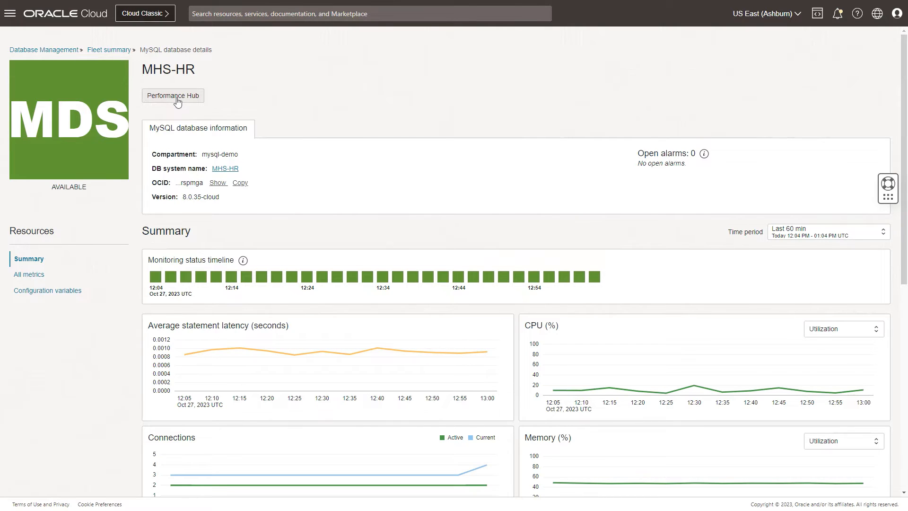
Step: Go from the MHS-HR MySQL database details to its MHS-HR DB system page
click(224, 168)
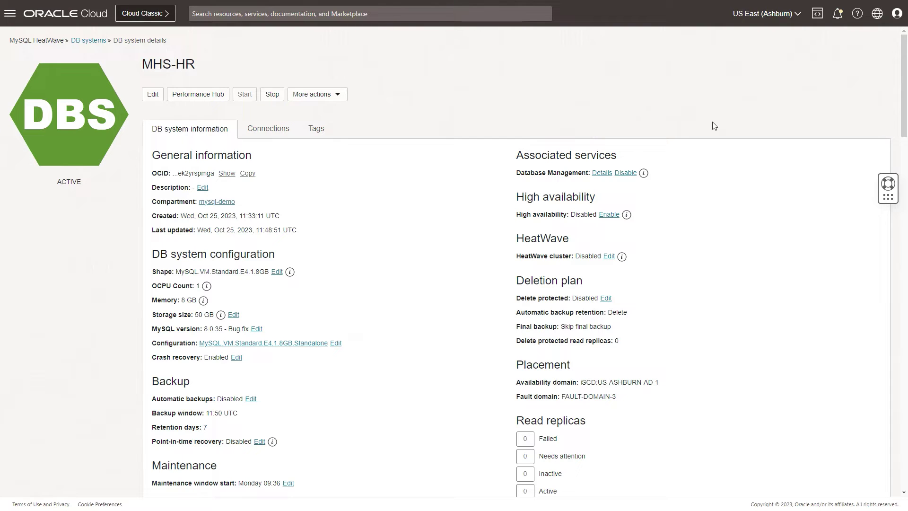
mouse_move(168, 49)
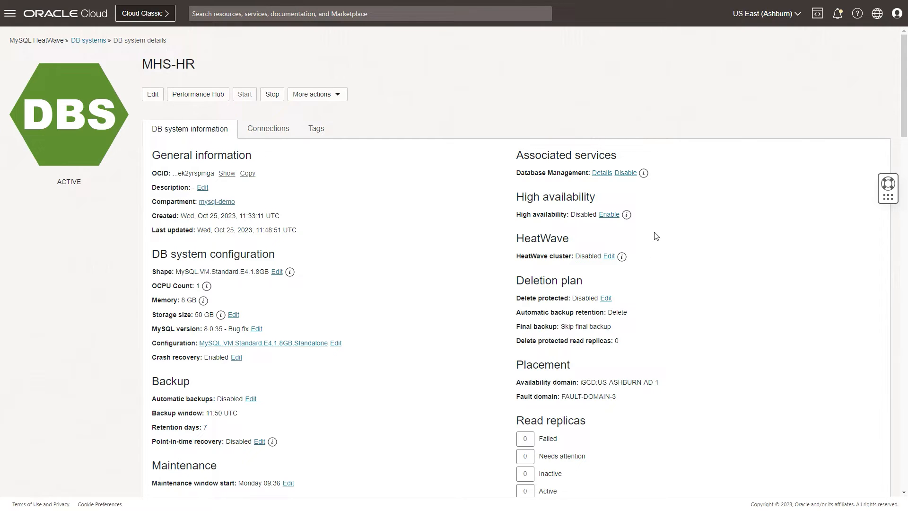
mouse_move(601, 172)
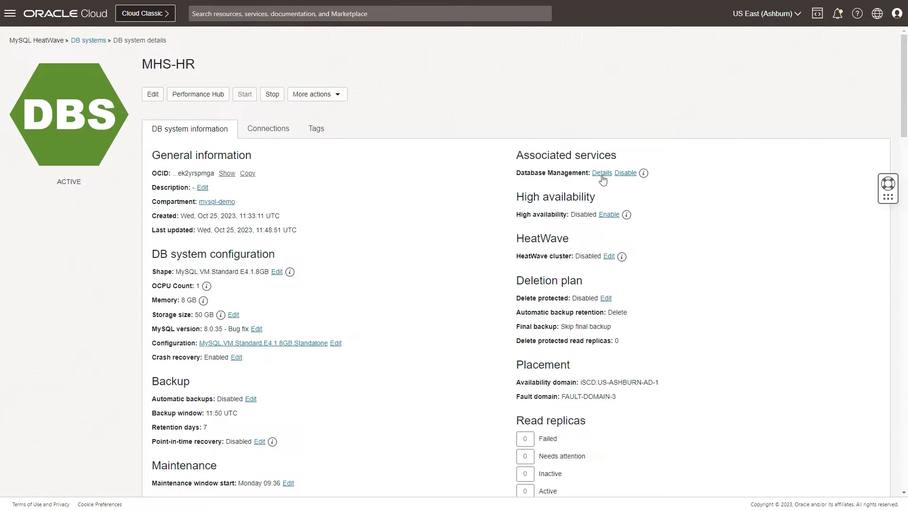
mouse_move(542, 171)
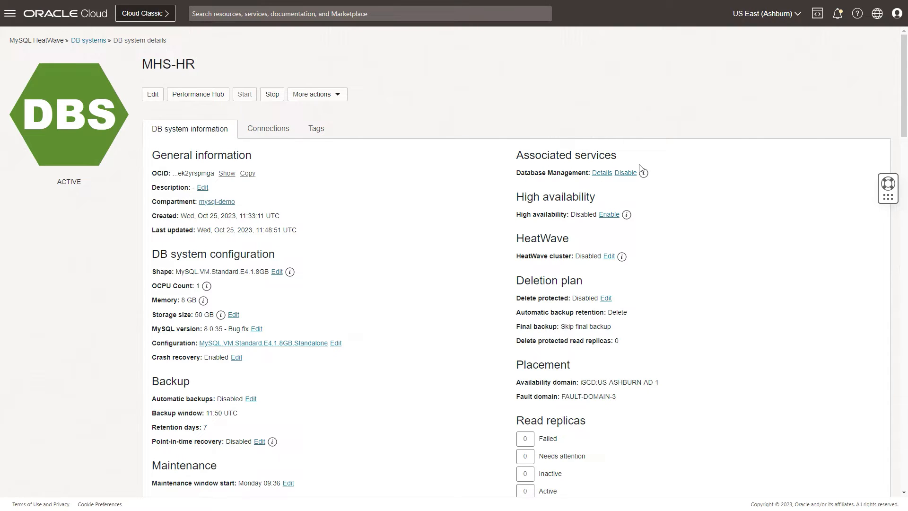
mouse_move(568, 153)
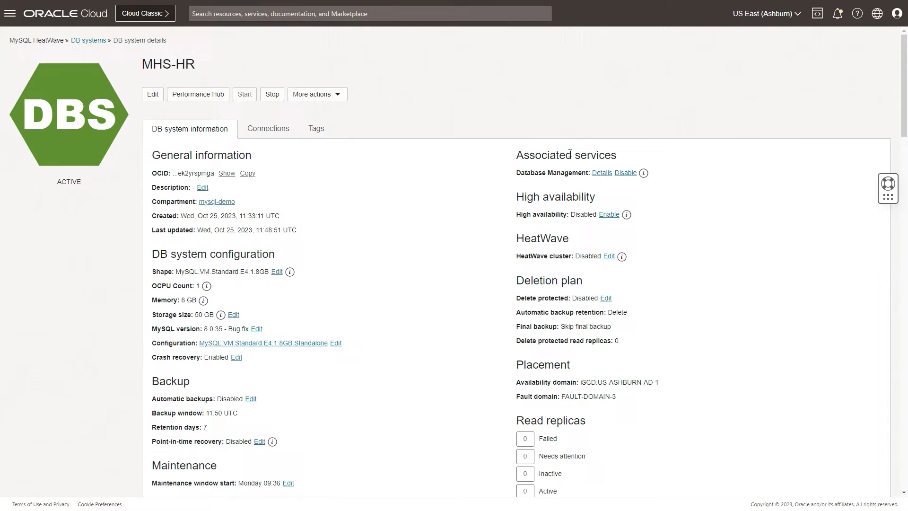
Step: Follow the Database Management Details link under Associated services for MHS-HR
click(601, 173)
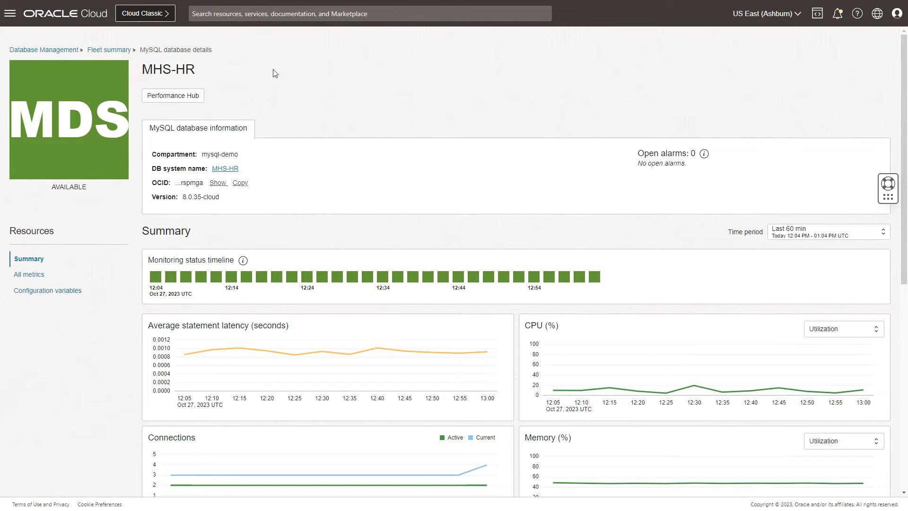
mouse_move(172, 95)
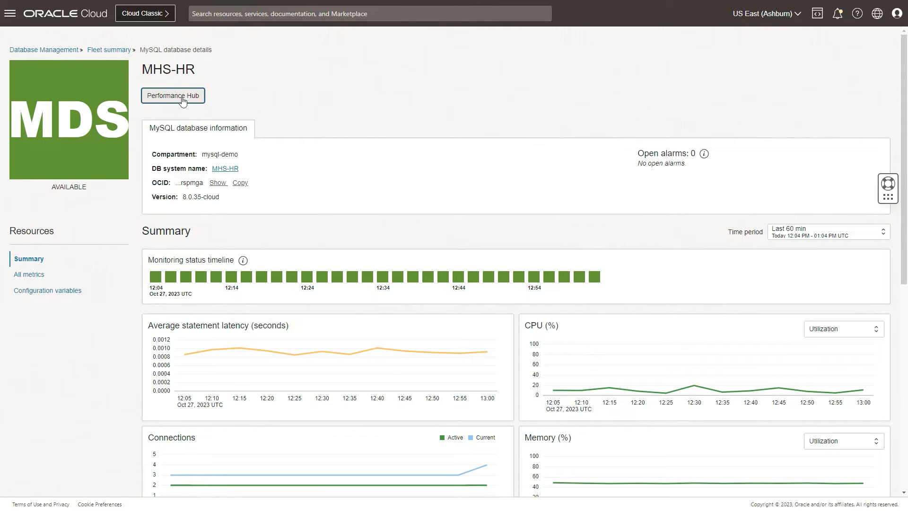
Step: Launch Performance Hub from the MHS-HR MySQL database details page
click(173, 96)
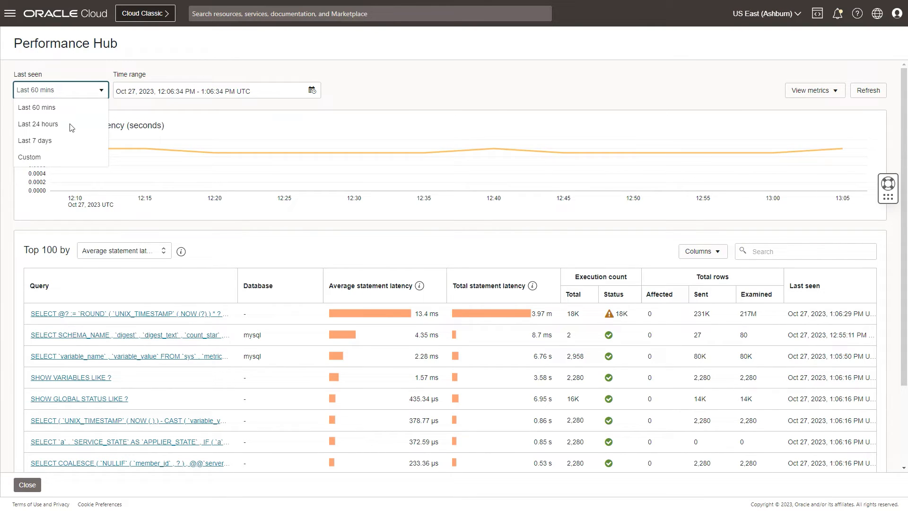
mouse_move(44, 163)
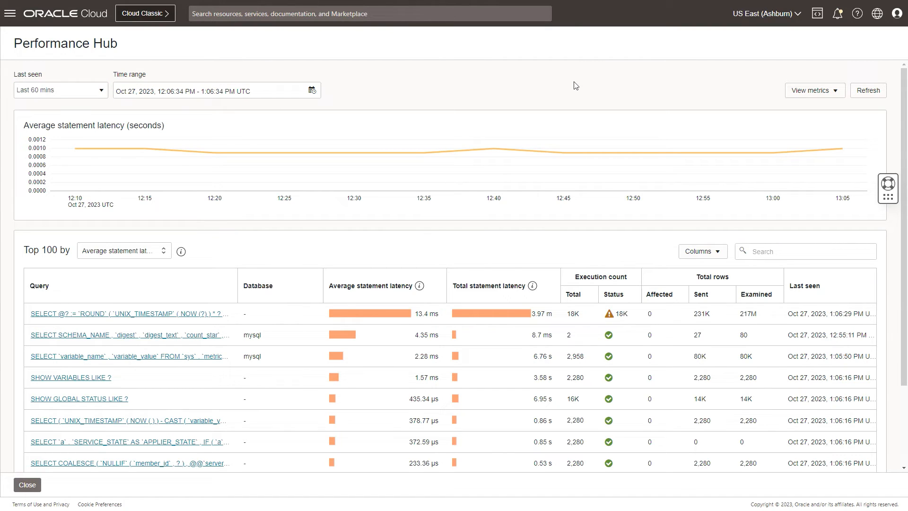
mouse_move(134, 136)
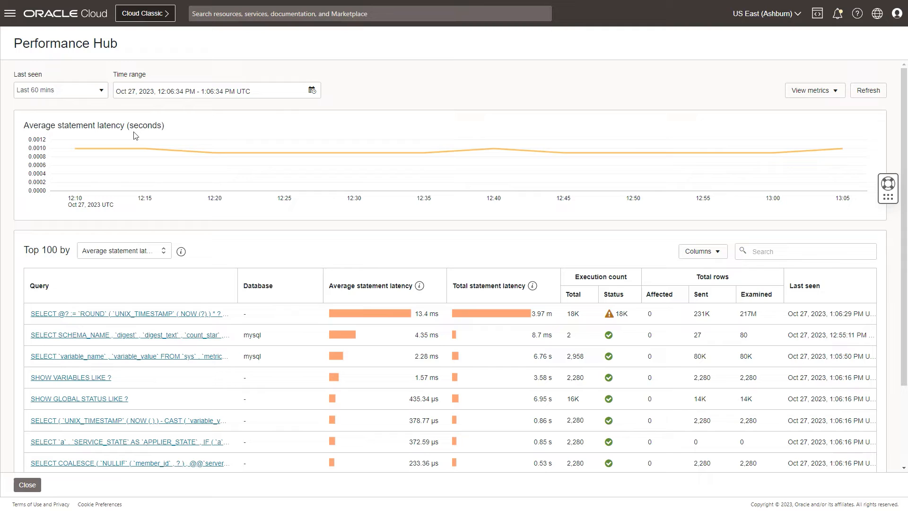
mouse_move(814, 91)
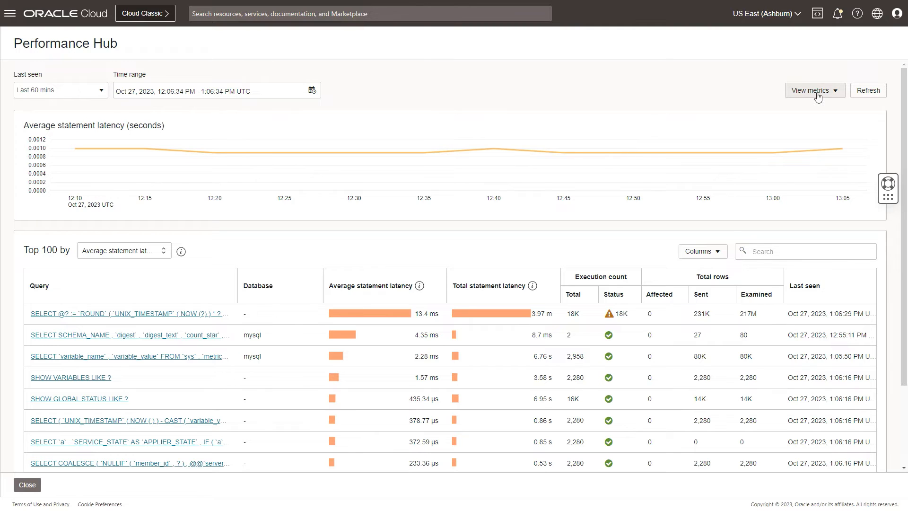
Step: Check the Last 60 mins range and list the Top 100 by ranking criteria
click(812, 90)
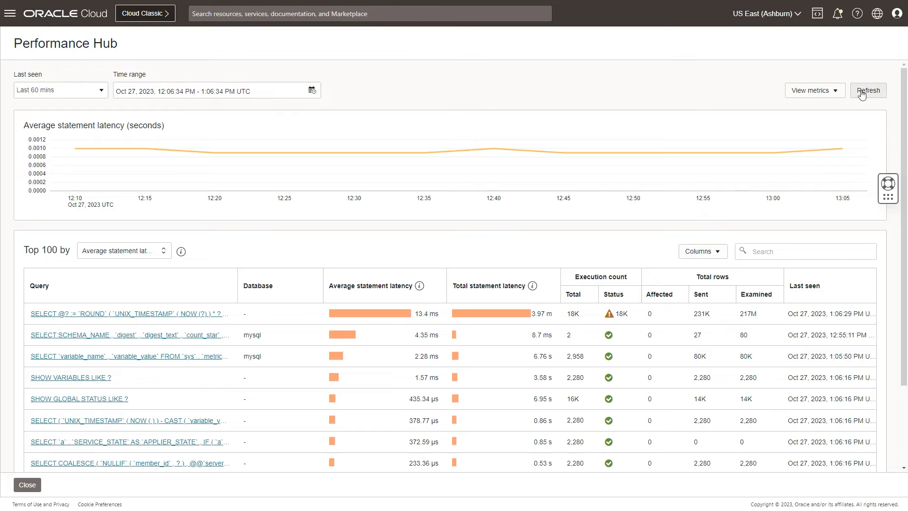
mouse_move(248, 253)
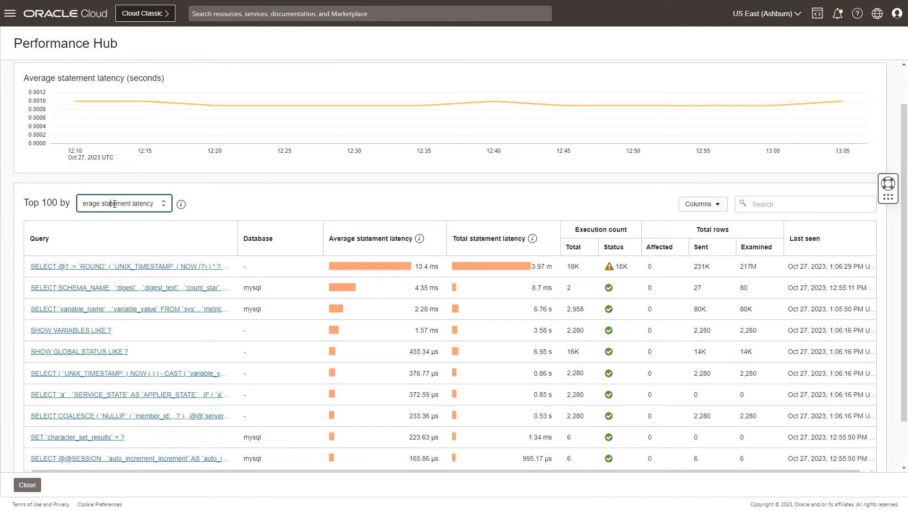
click(124, 203)
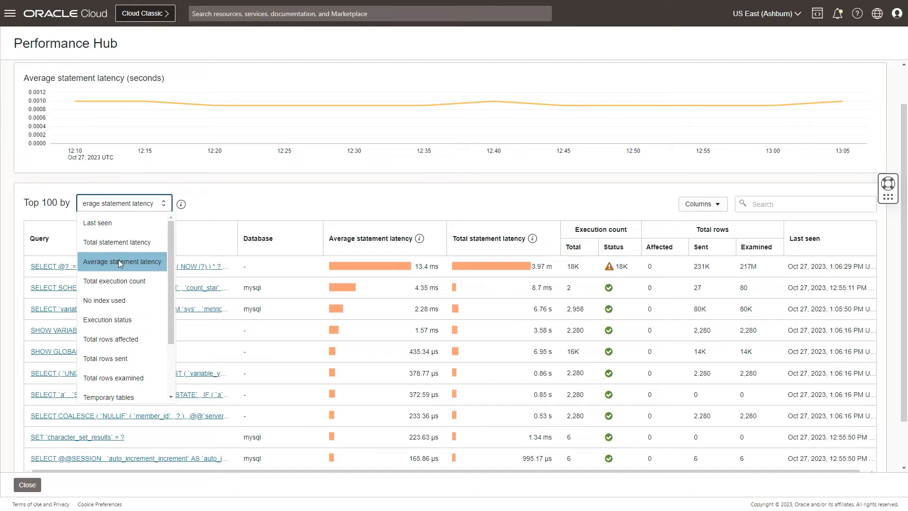
mouse_move(114, 243)
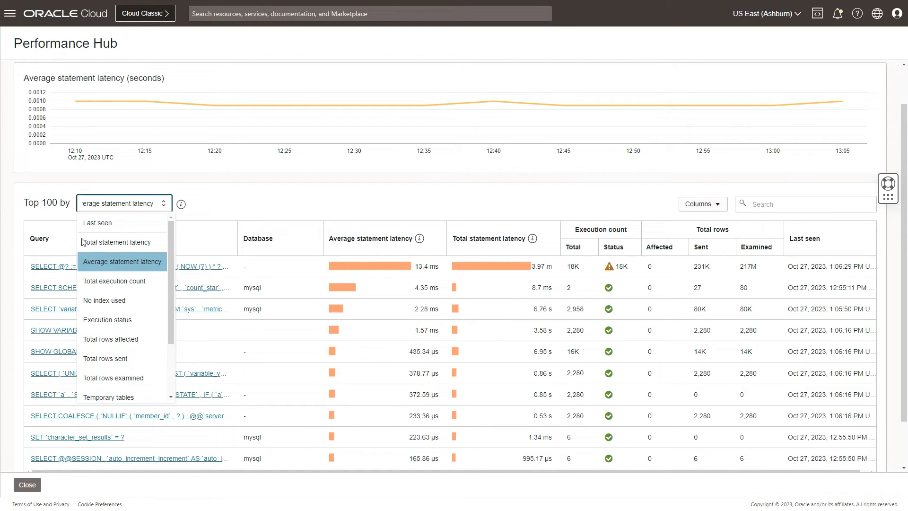
mouse_move(111, 311)
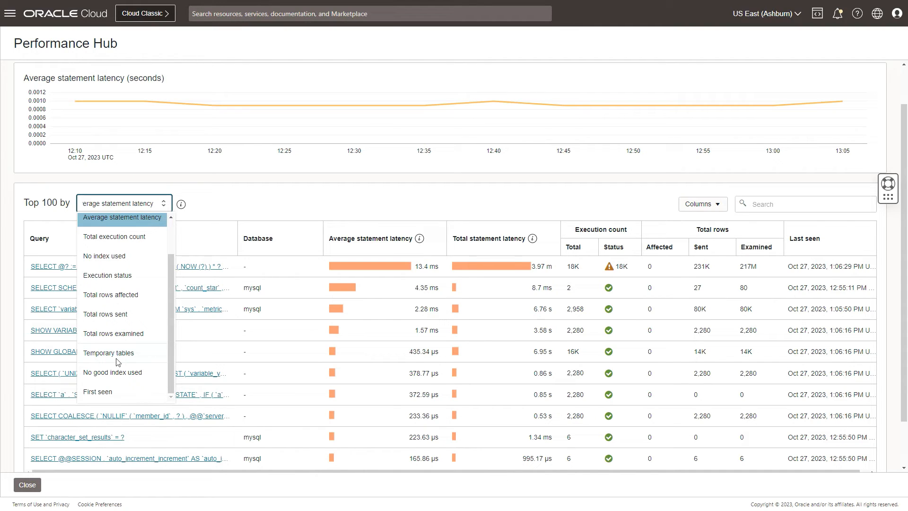
mouse_move(119, 386)
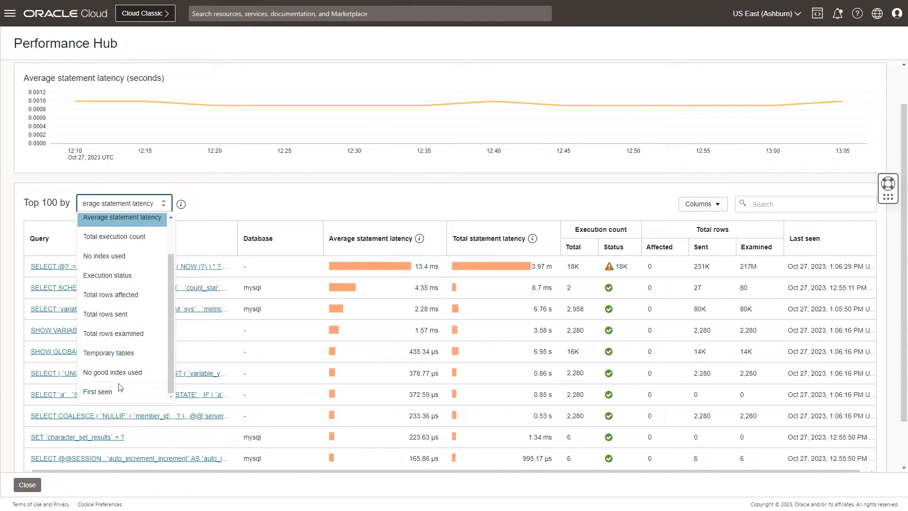
mouse_move(107, 283)
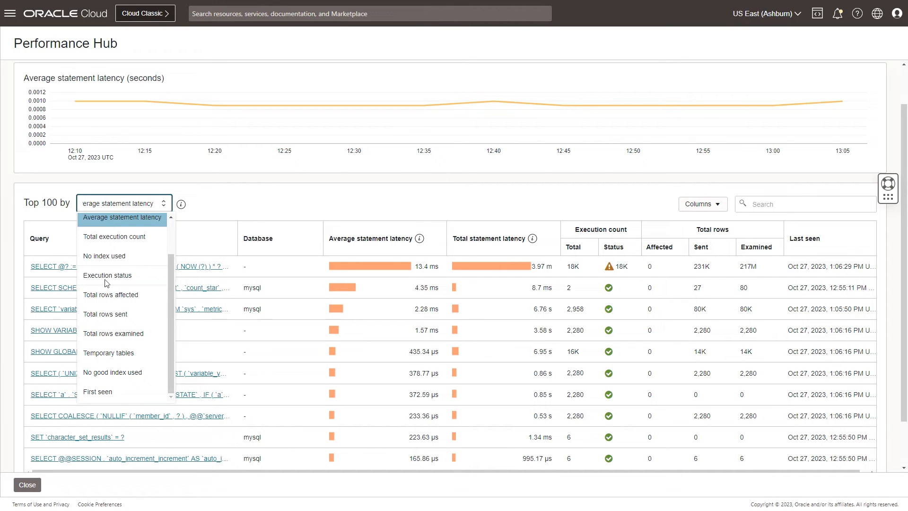
click(121, 217)
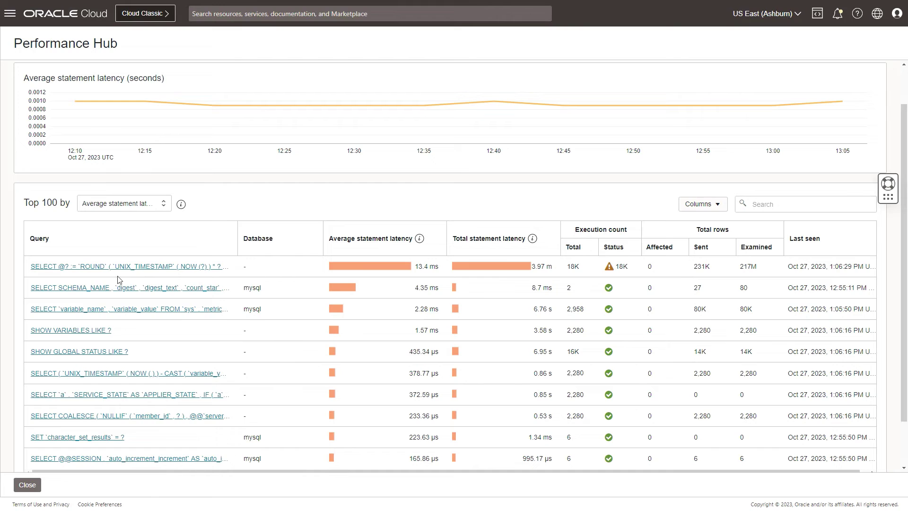
mouse_move(106, 273)
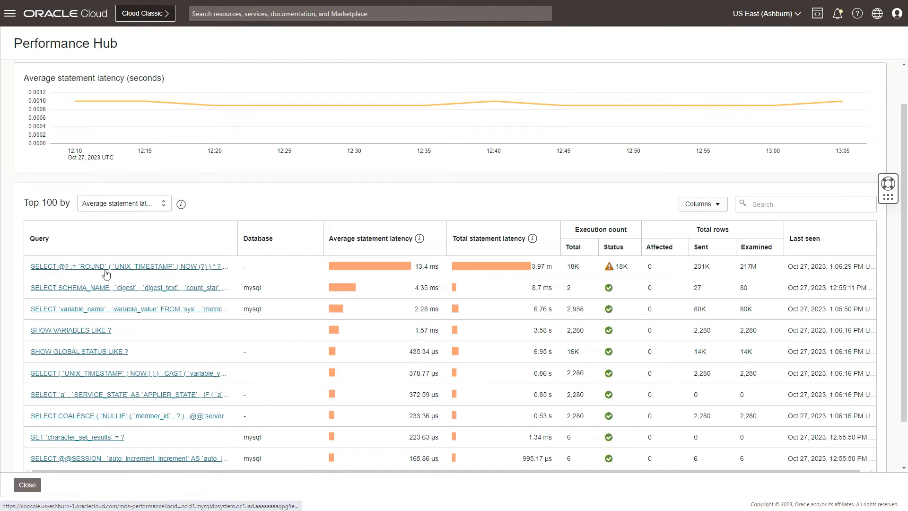
mouse_move(265, 306)
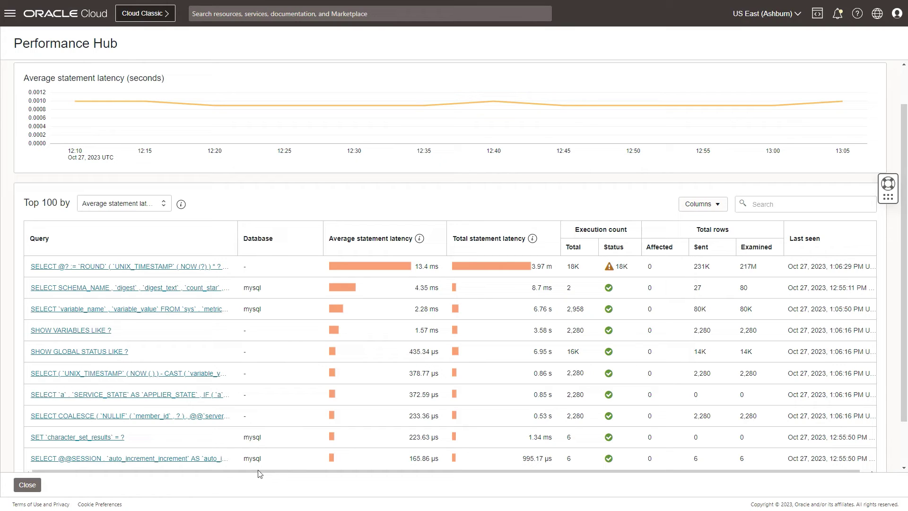
mouse_move(396, 207)
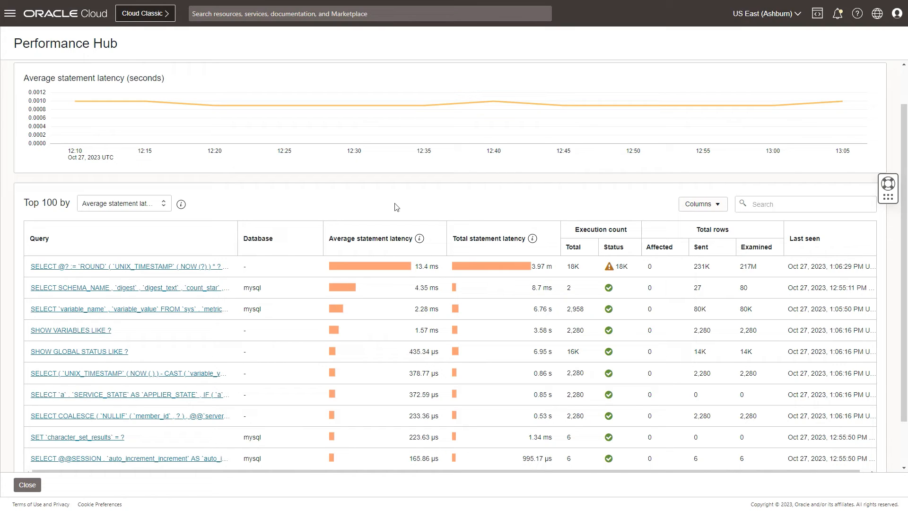
mouse_move(480, 245)
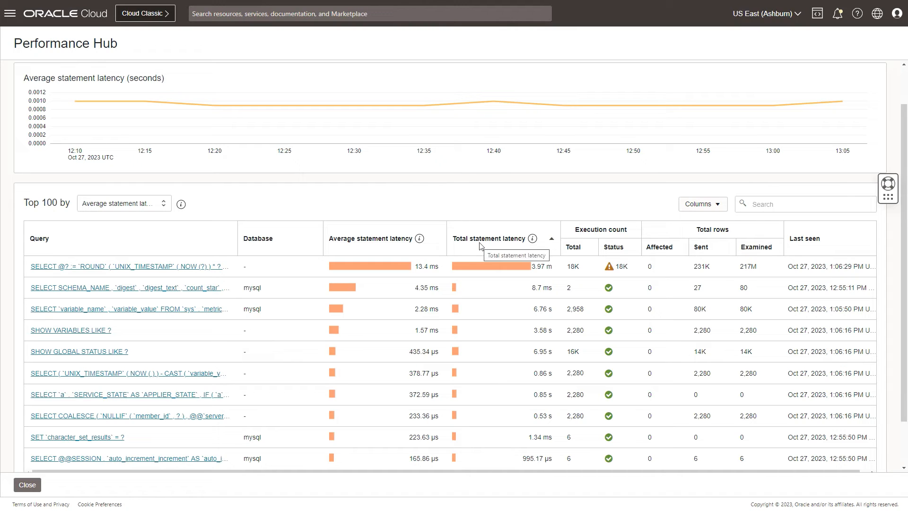
mouse_move(838, 281)
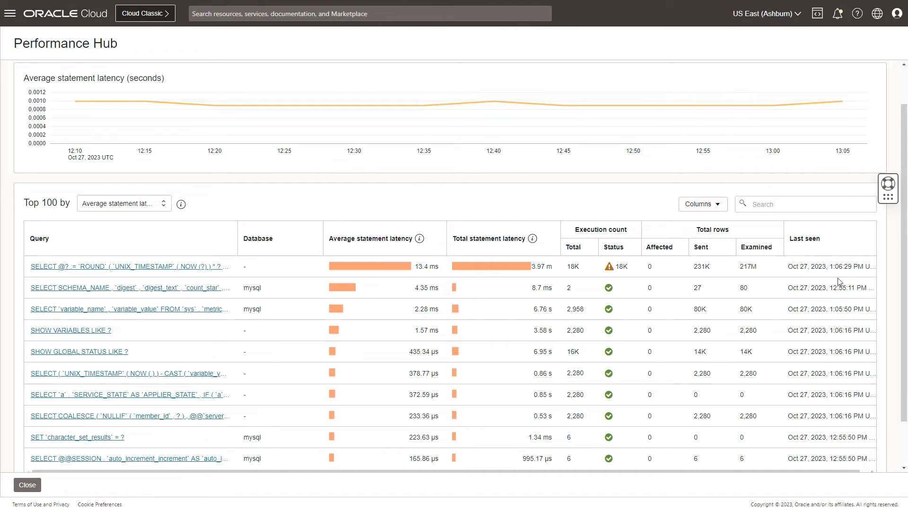
mouse_move(405, 226)
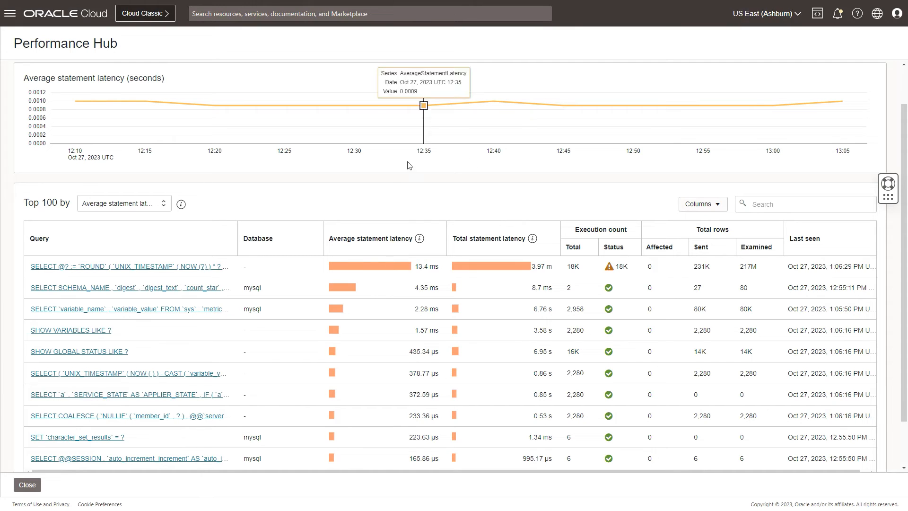
mouse_move(380, 212)
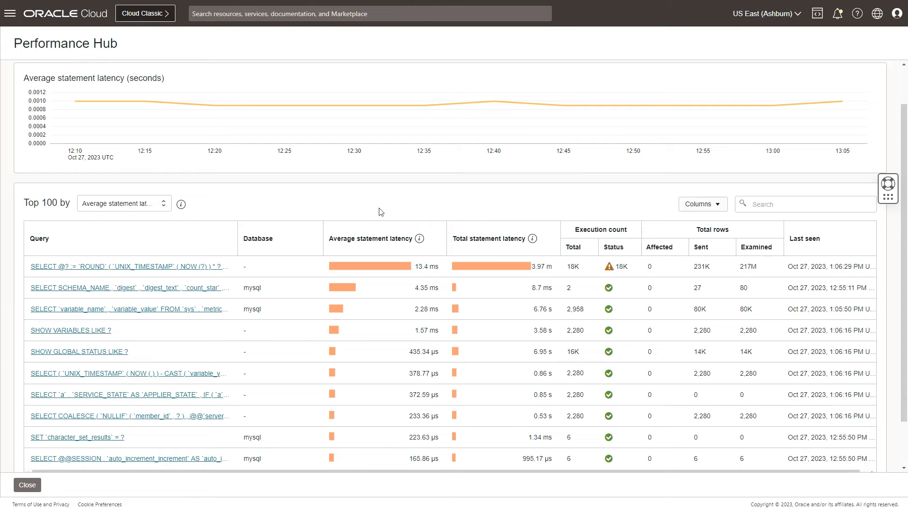
mouse_move(609, 266)
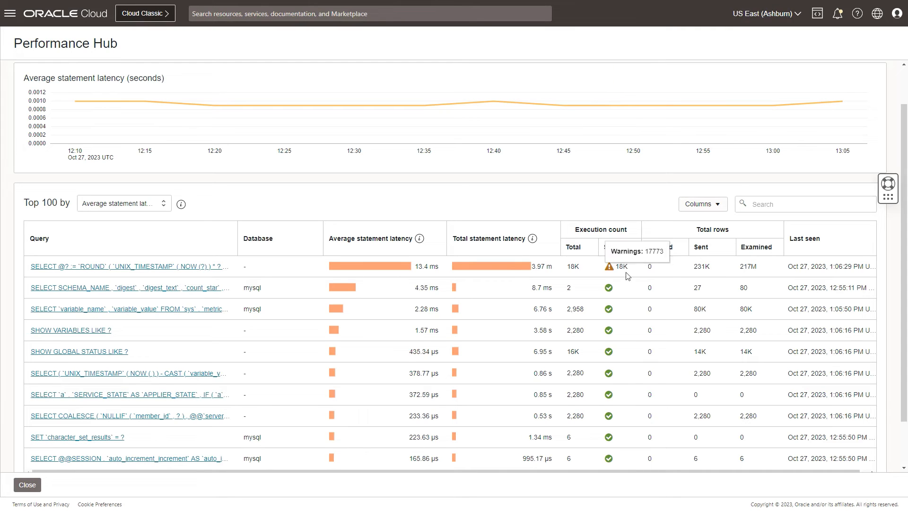
mouse_move(609, 272)
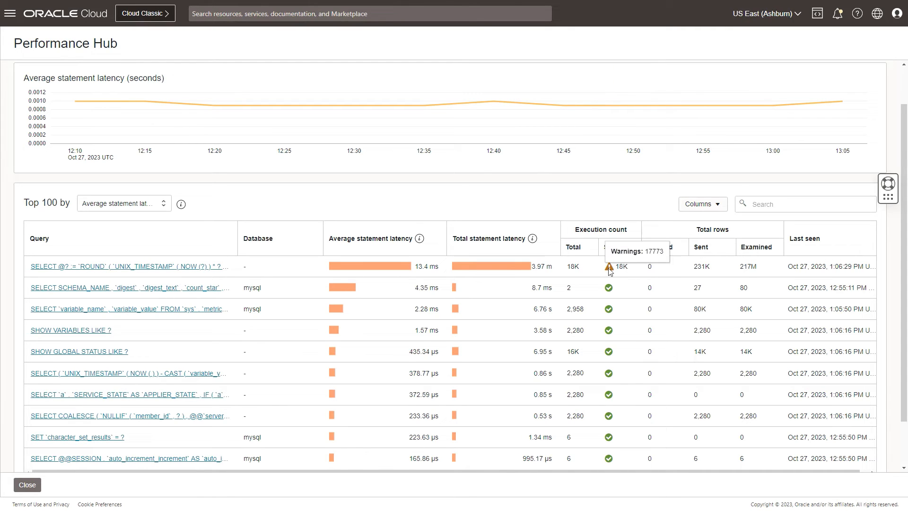
mouse_move(633, 273)
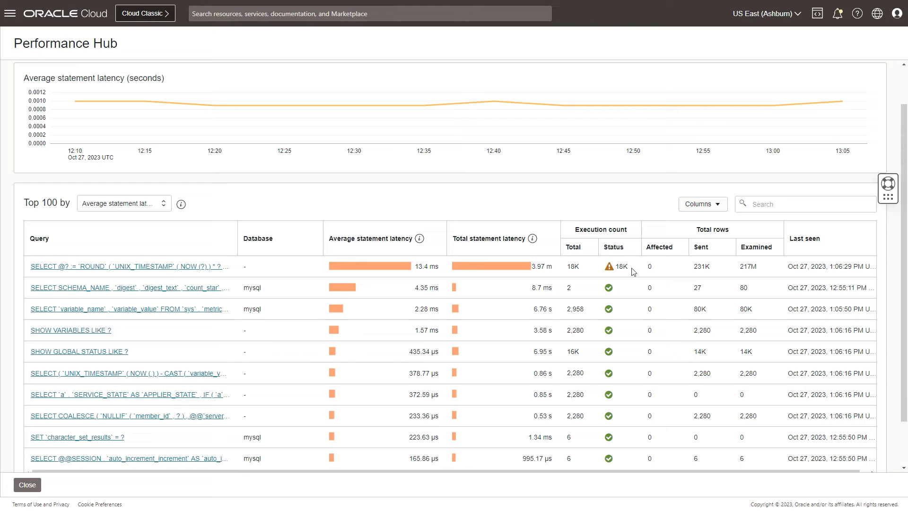
mouse_move(586, 226)
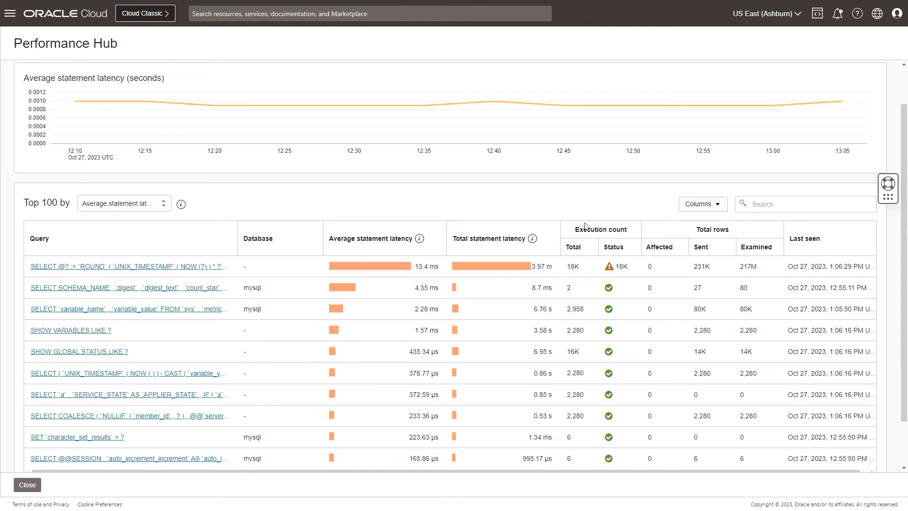
mouse_move(146, 272)
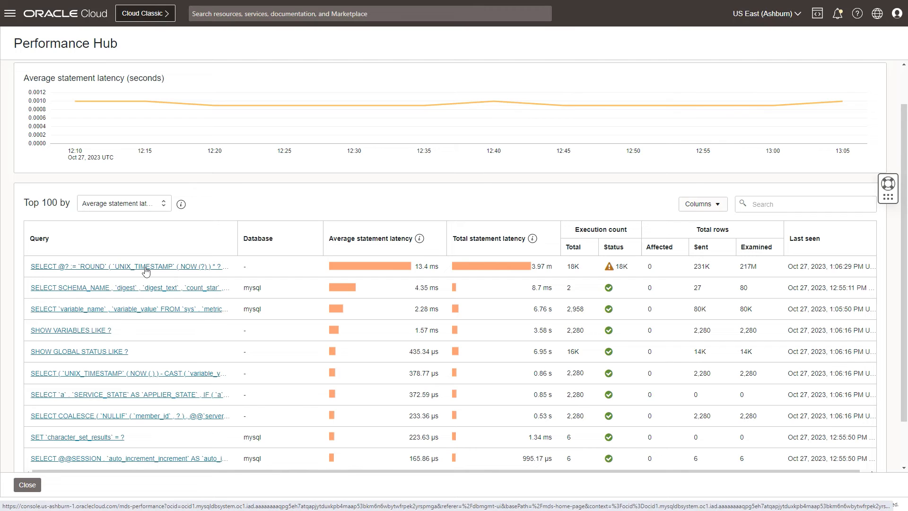
Step: Open the SQL details panel for the top query, SELECT @? := 'ROUND'…
click(129, 266)
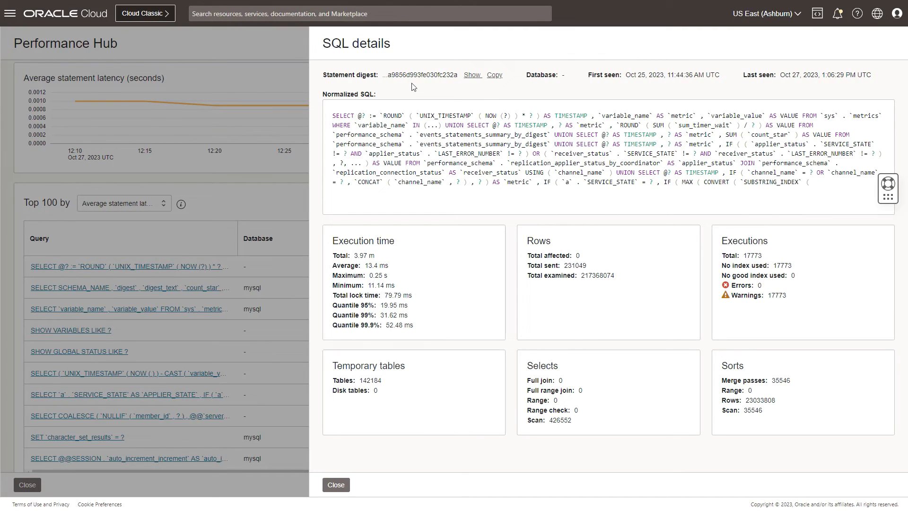
mouse_move(514, 101)
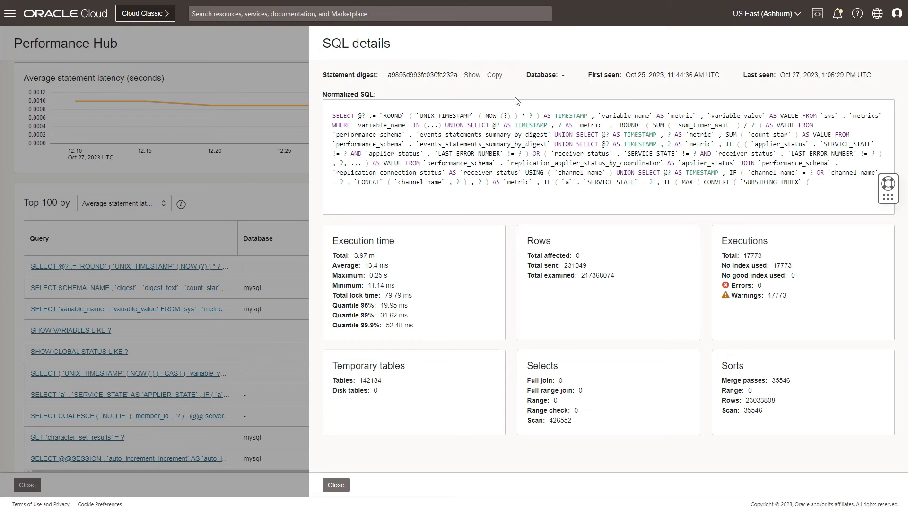
mouse_move(554, 89)
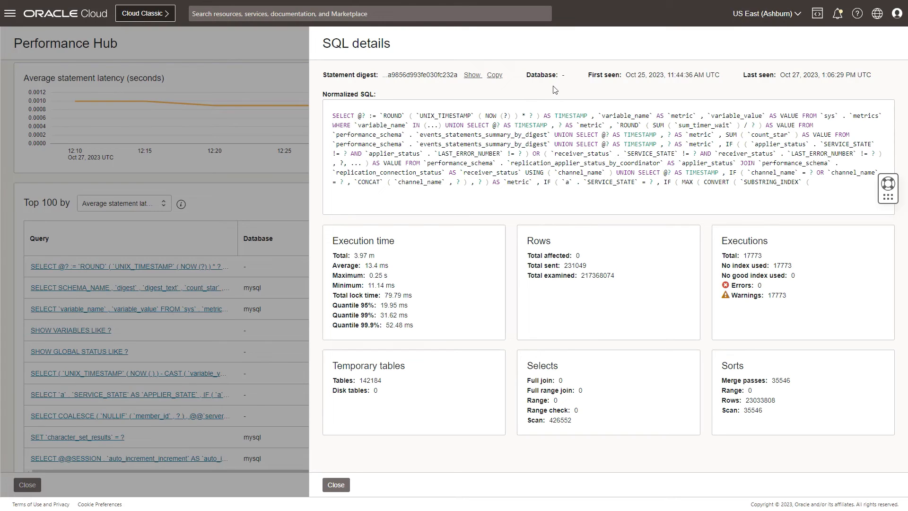
mouse_move(560, 85)
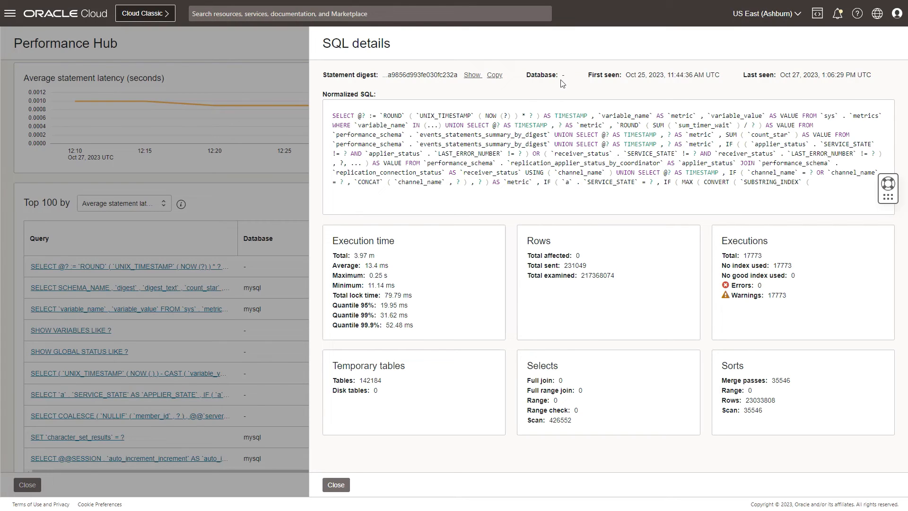
mouse_move(665, 94)
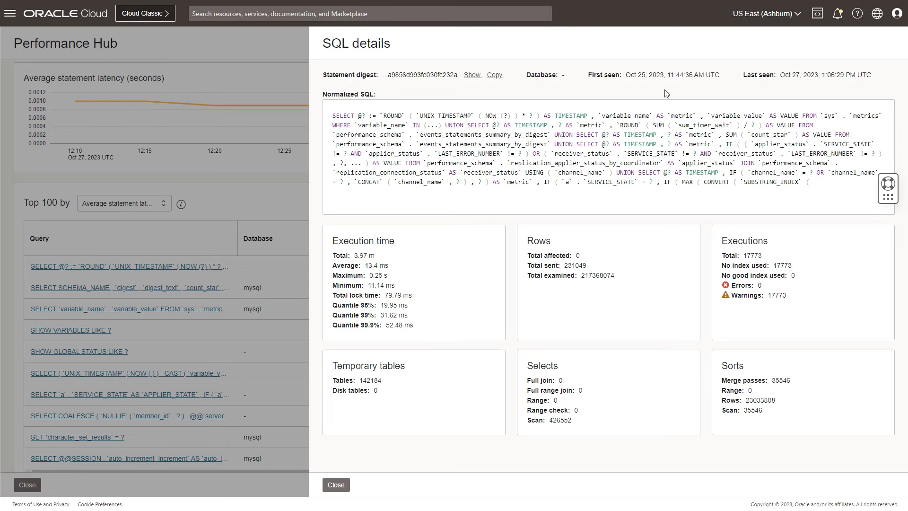
mouse_move(770, 88)
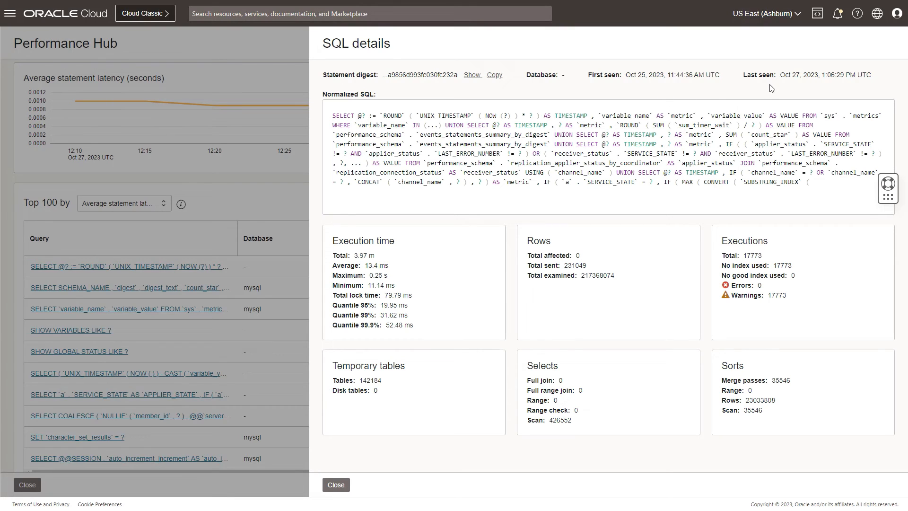
mouse_move(493, 219)
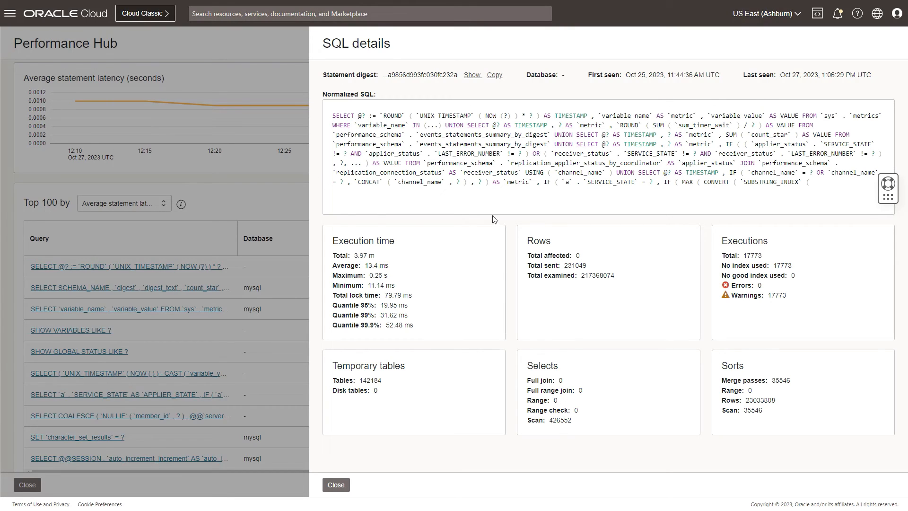
mouse_move(390, 347)
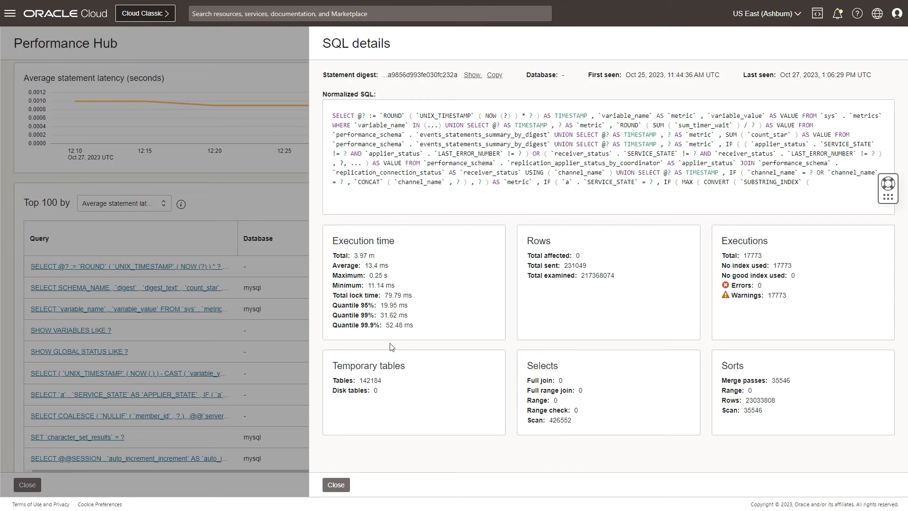
mouse_move(438, 257)
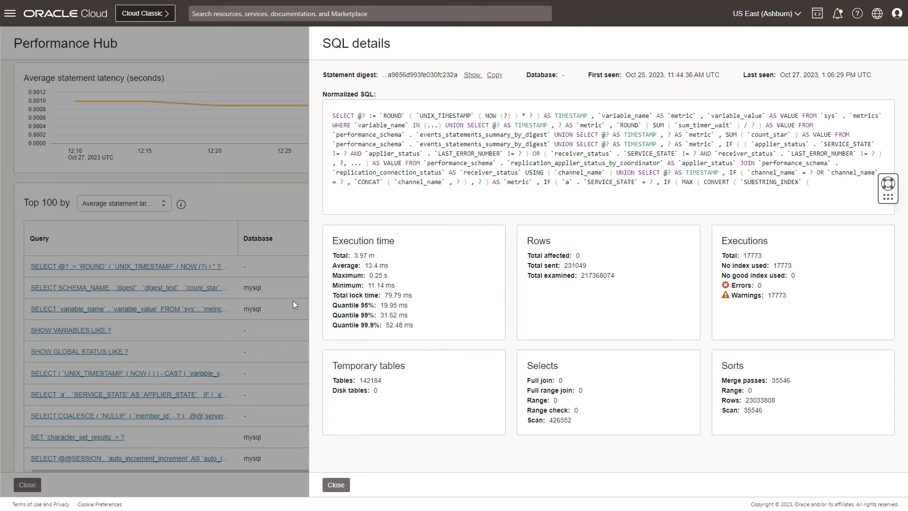
mouse_move(371, 305)
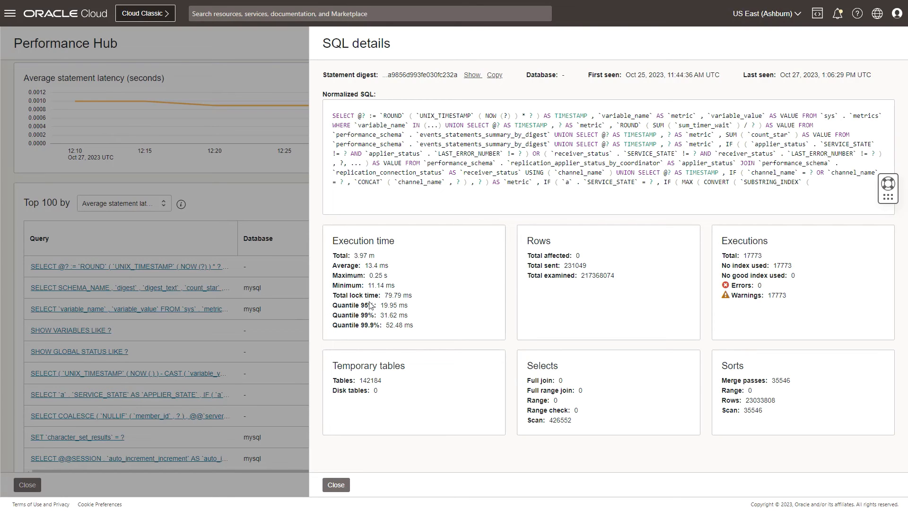
mouse_move(652, 296)
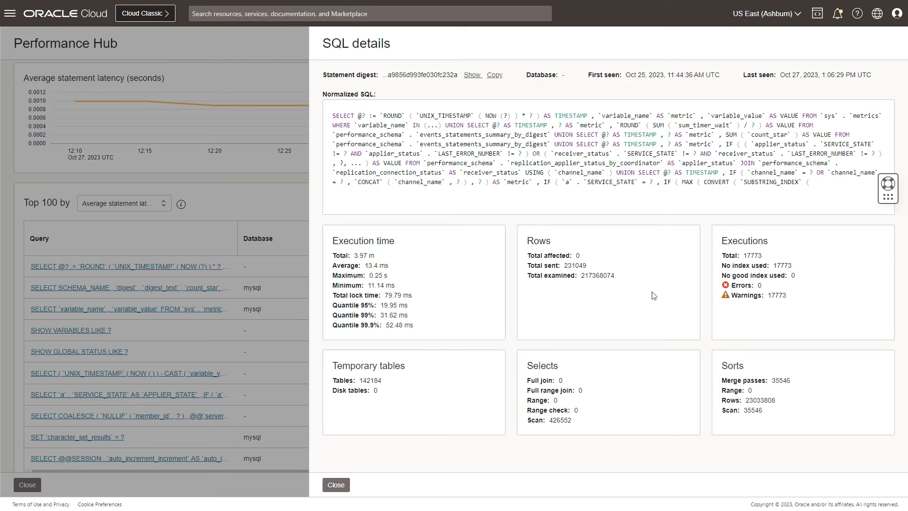
mouse_move(560, 322)
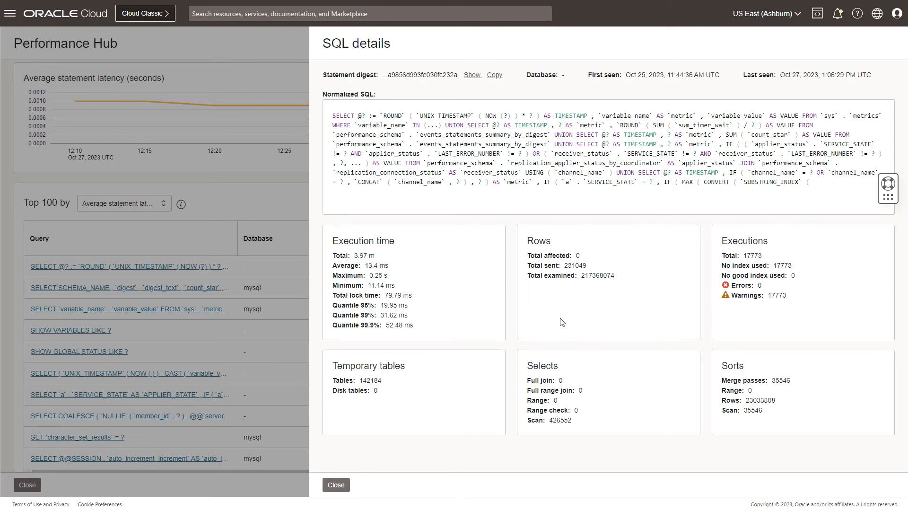
mouse_move(864, 299)
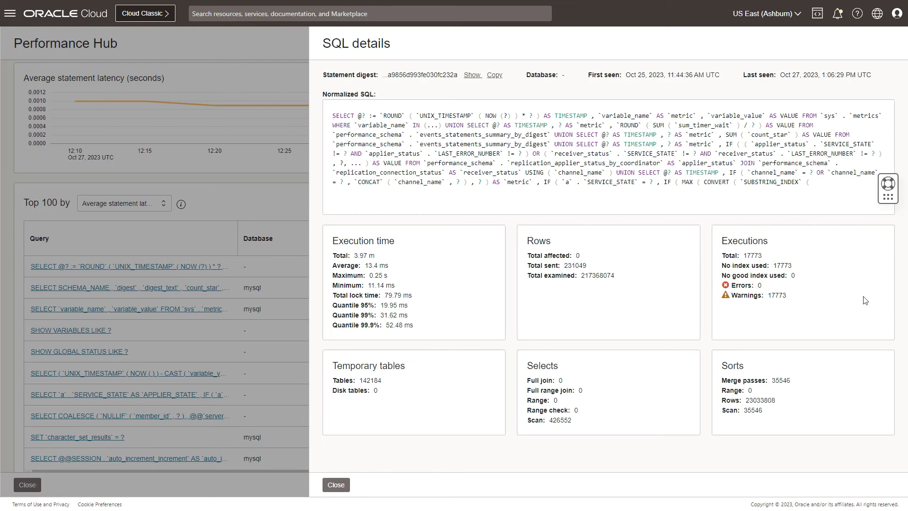
mouse_move(793, 271)
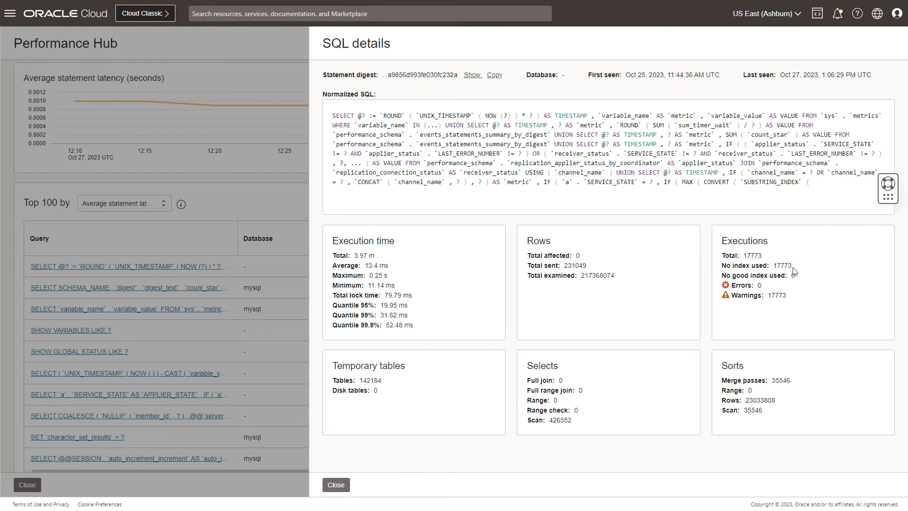
mouse_move(537, 342)
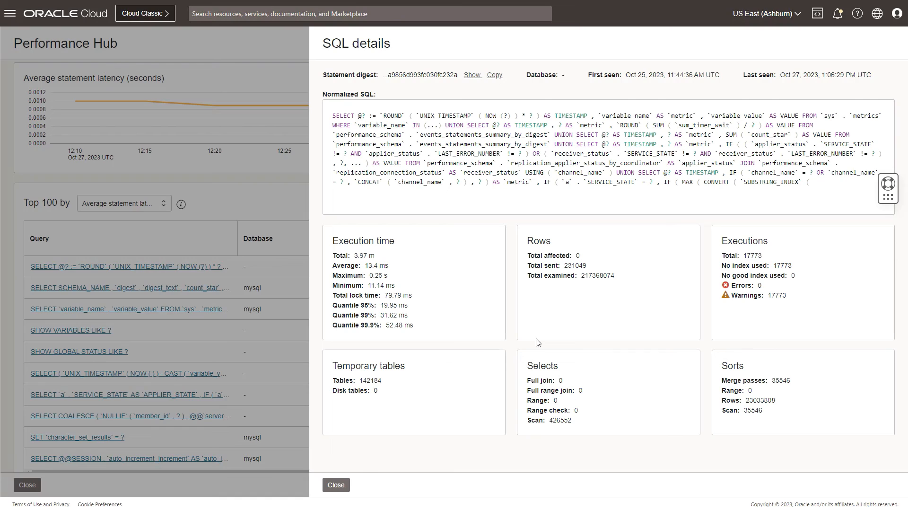
mouse_move(374, 399)
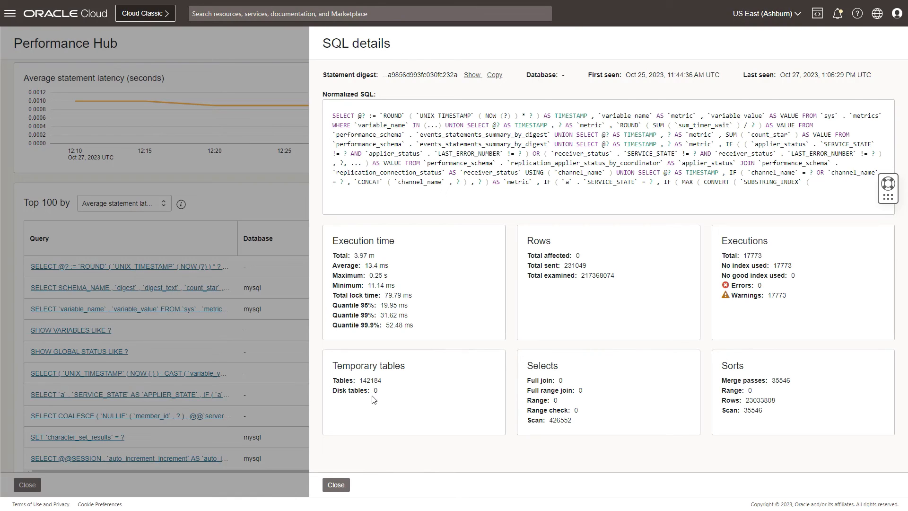
mouse_move(331, 378)
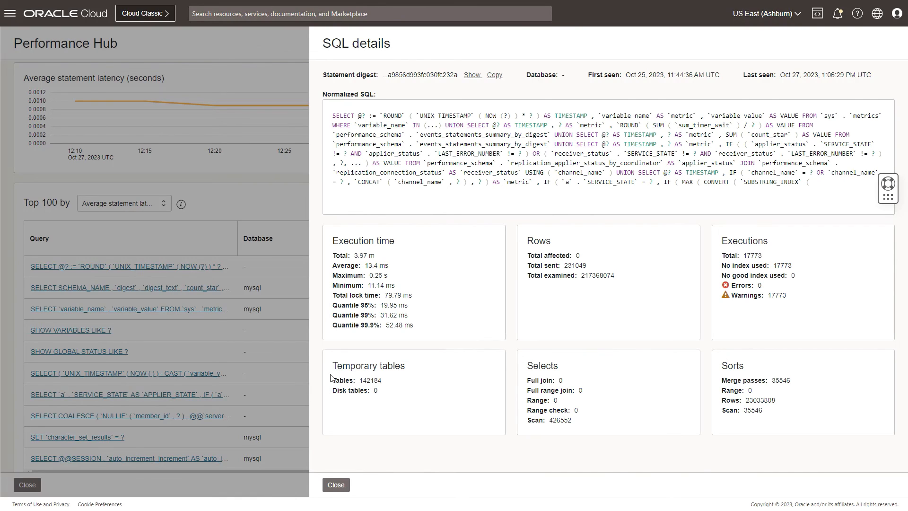
mouse_move(562, 427)
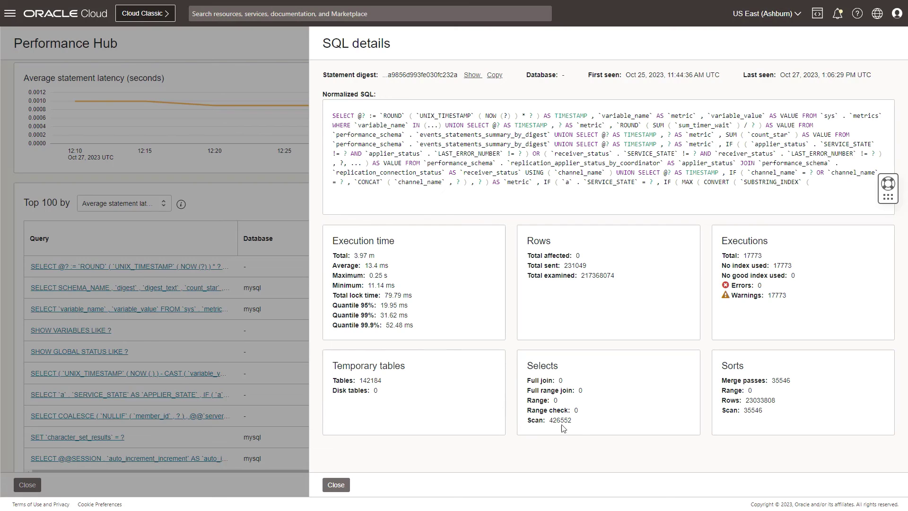
mouse_move(585, 428)
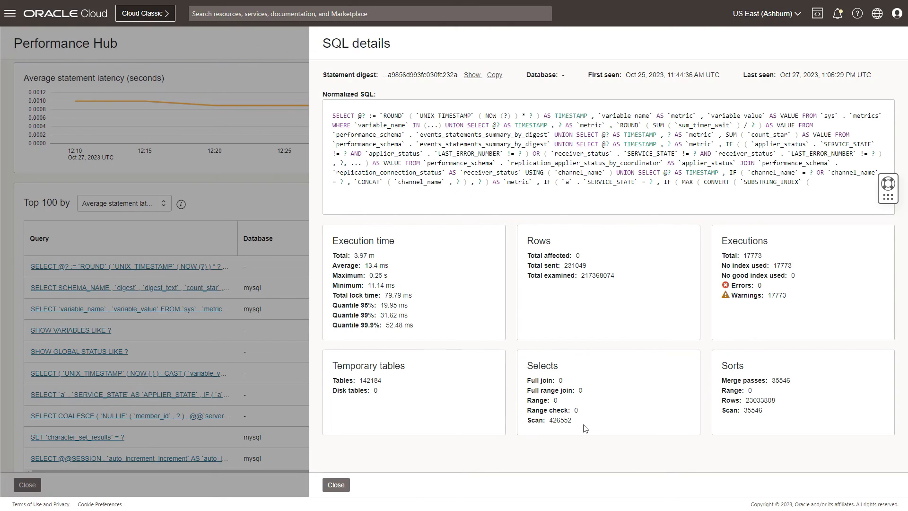
mouse_move(681, 369)
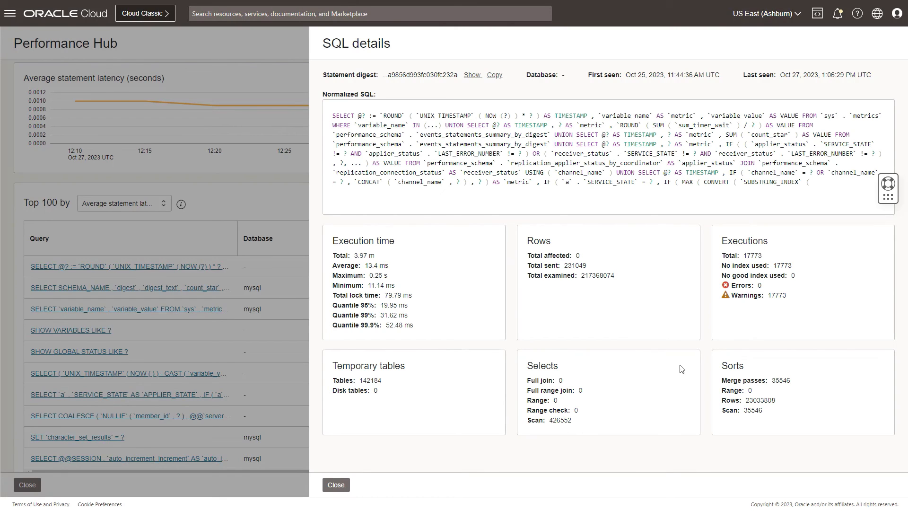
mouse_move(712, 414)
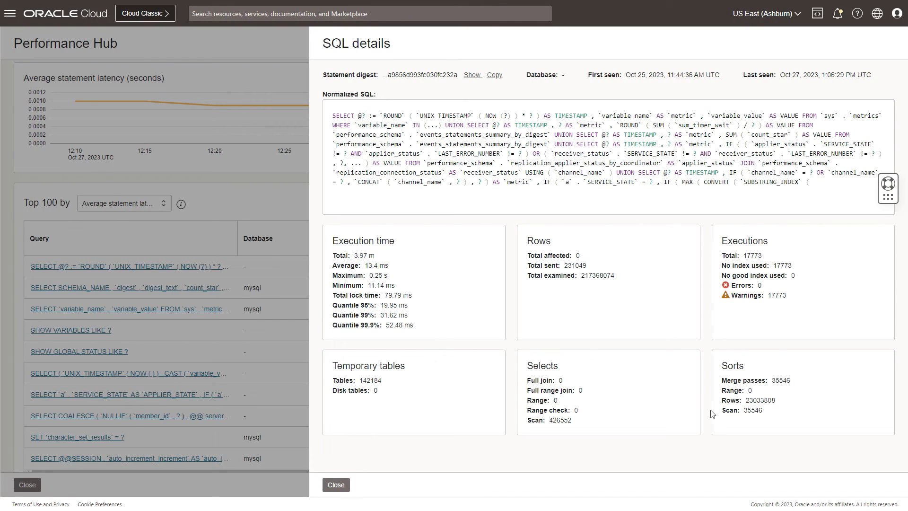
mouse_move(578, 397)
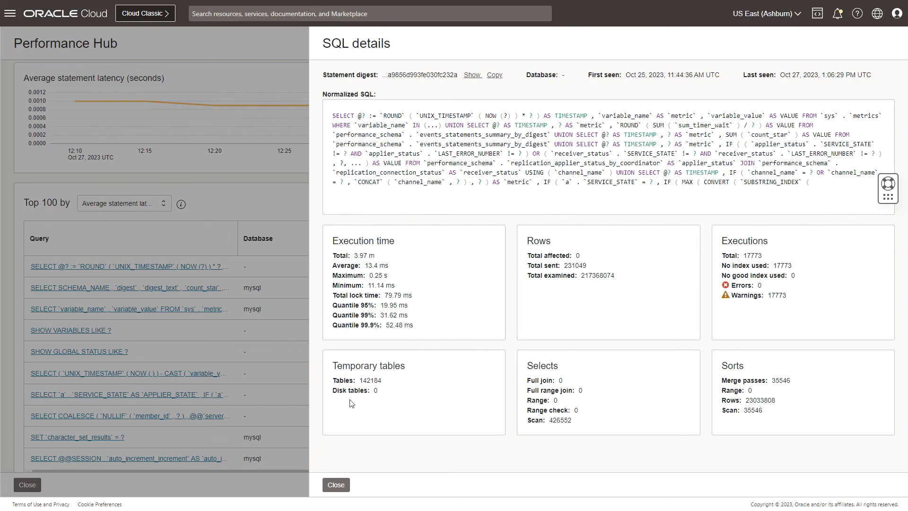
mouse_move(698, 323)
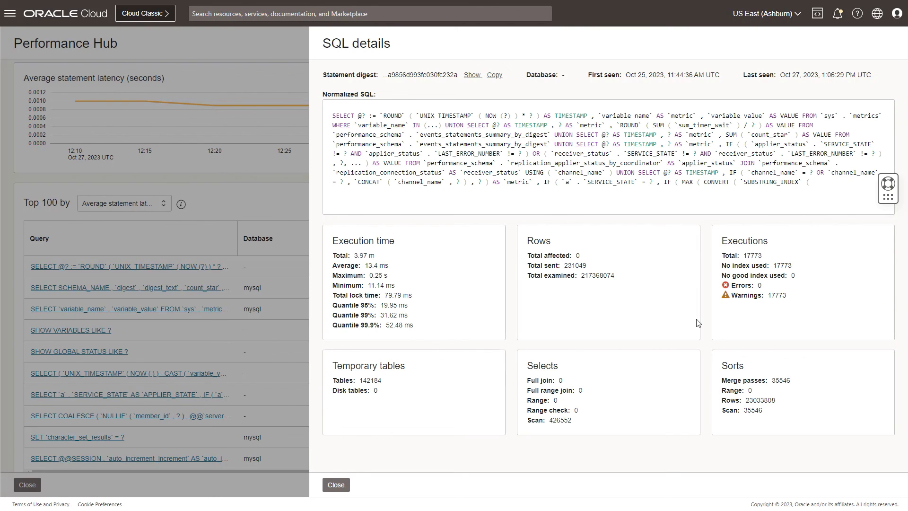
mouse_move(726, 300)
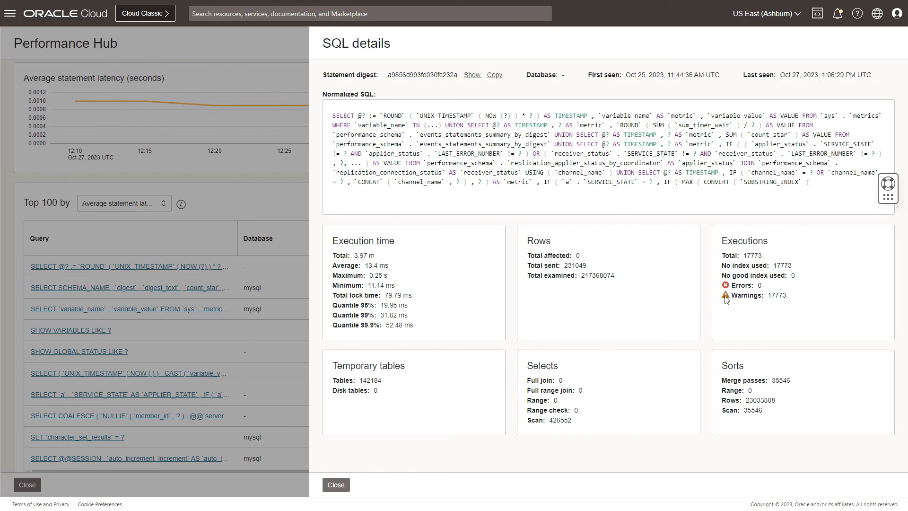
mouse_move(642, 307)
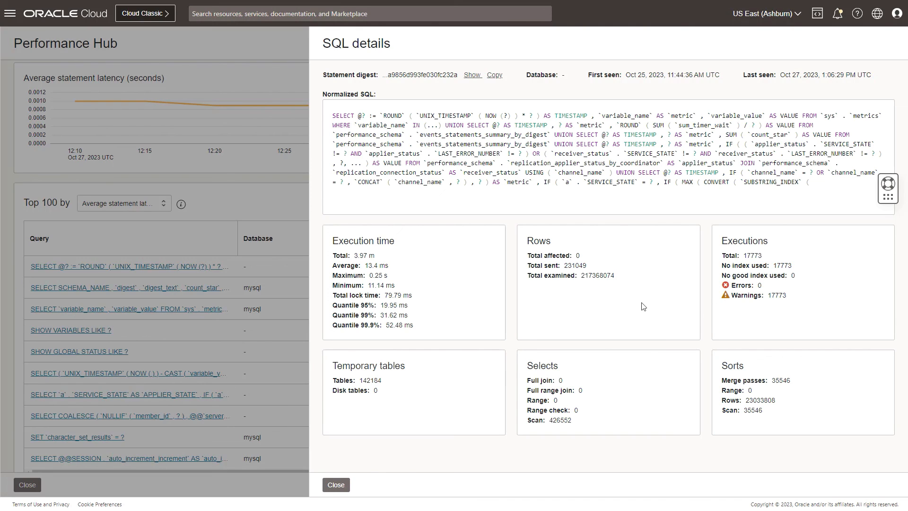